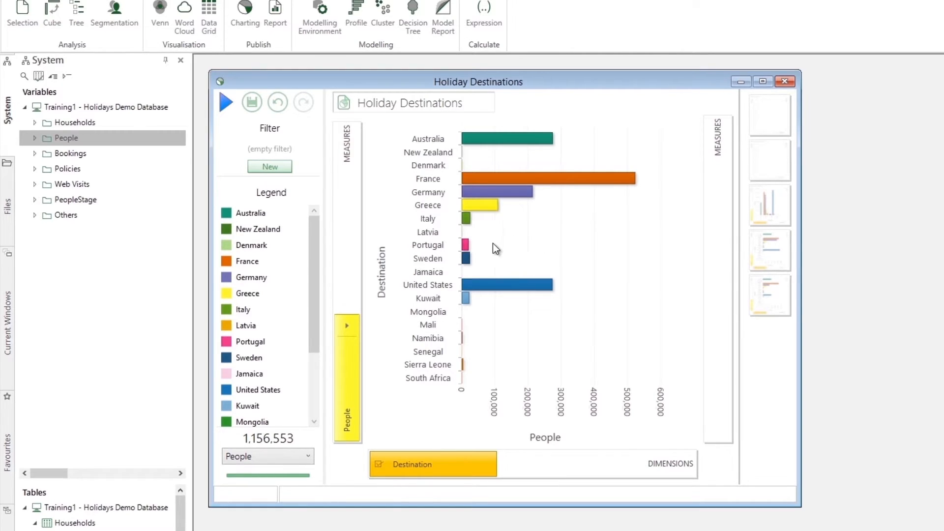
mouse_move(466, 246)
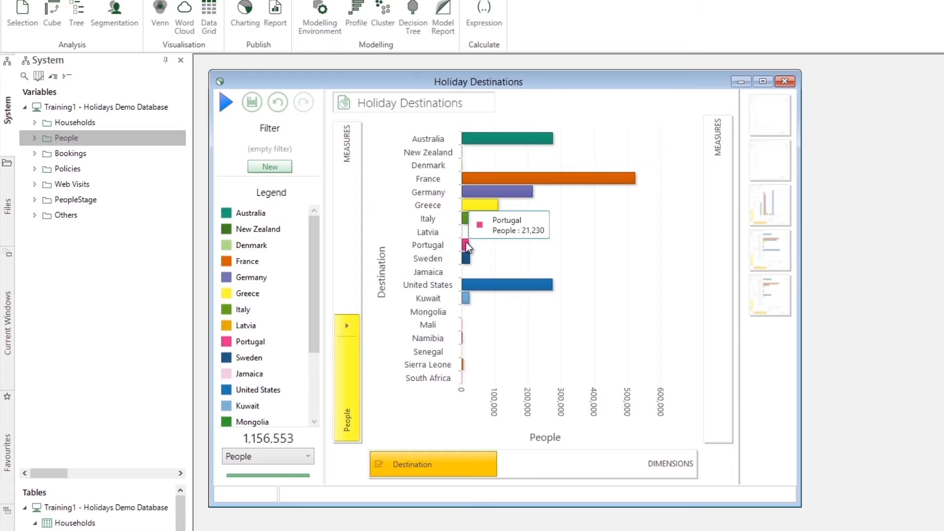
Step: Select the Portugal bar (21,230 people) in the Holiday Destinations chart
click(466, 245)
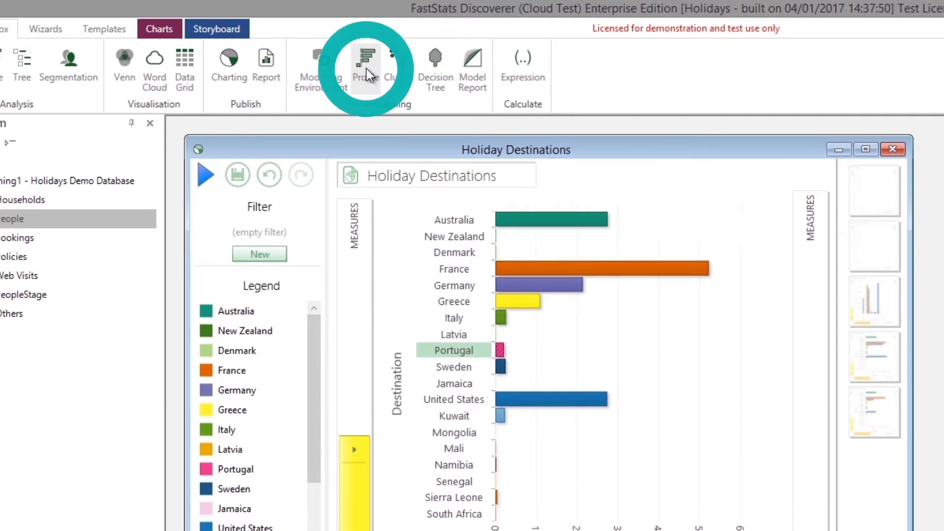
Step: Start a profile of Portugal holidaymakers with Gender, Income, Newspapers, Occupation and booking variables from People
click(366, 65)
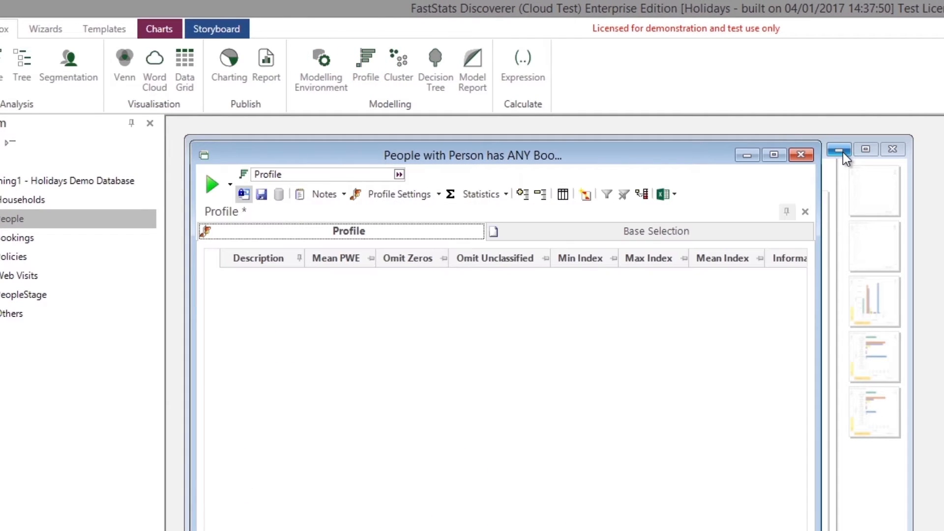
click(837, 149)
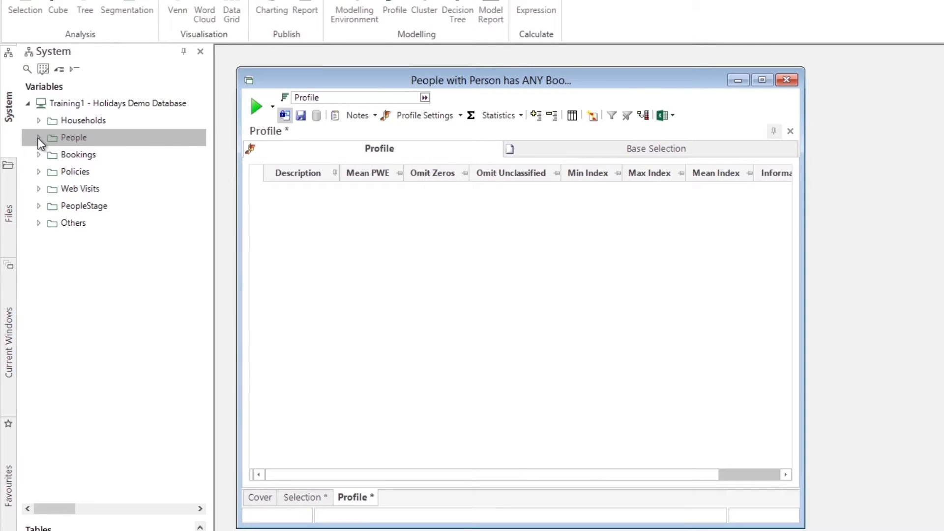
click(39, 138)
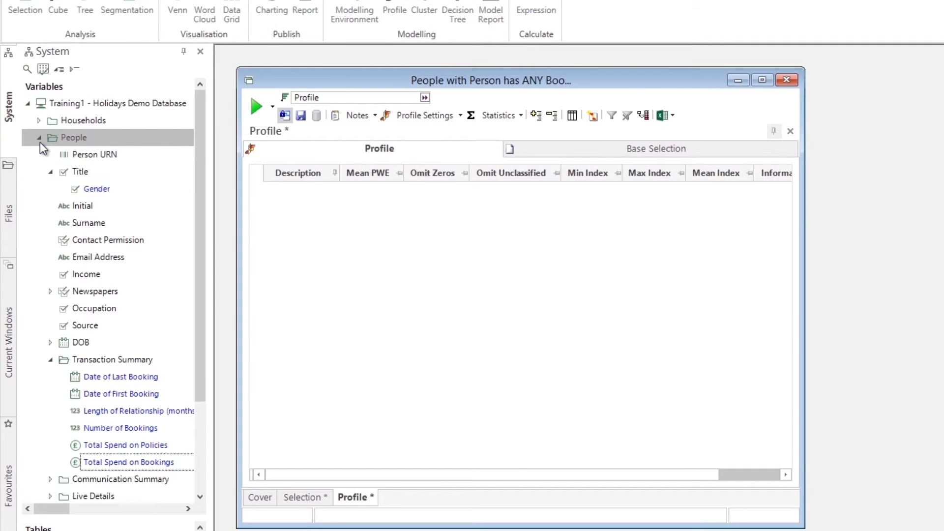
click(96, 189)
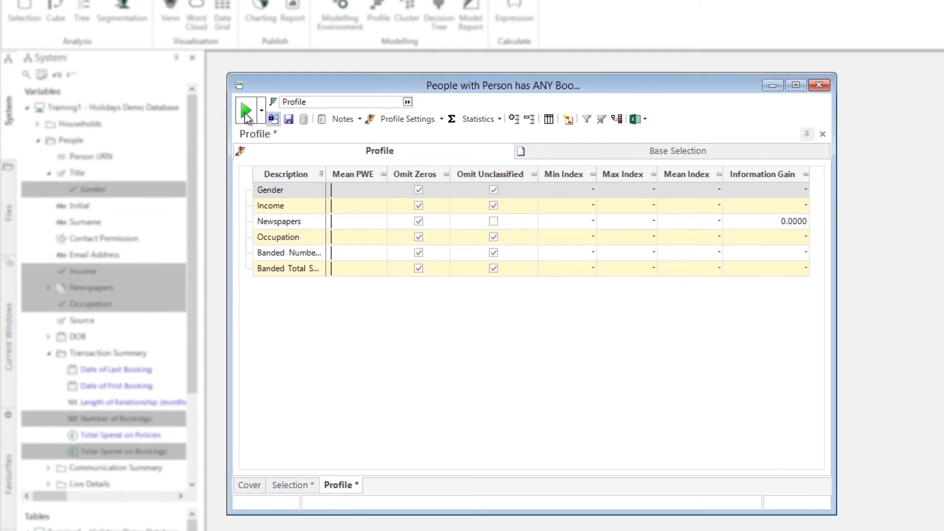
Step: Run the profile and review the Income, Newspapers and Occupation band breakdowns
click(245, 112)
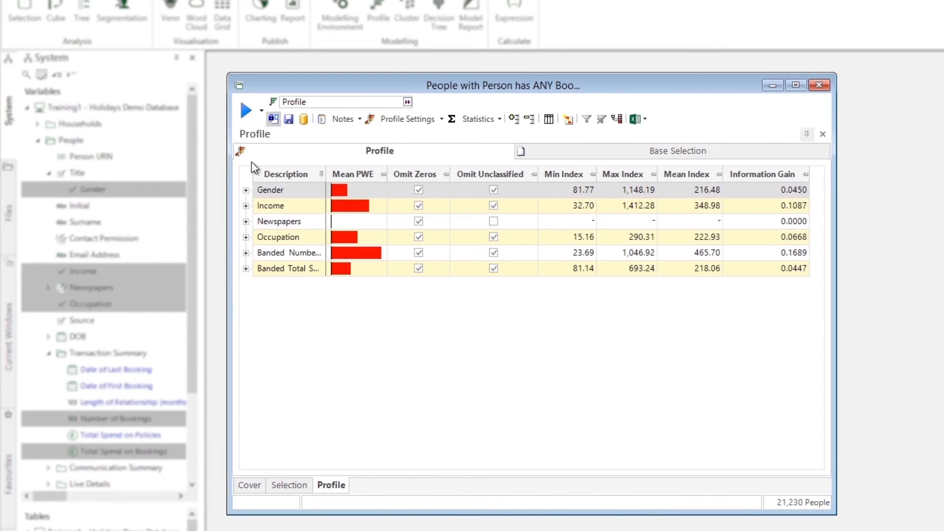
click(246, 206)
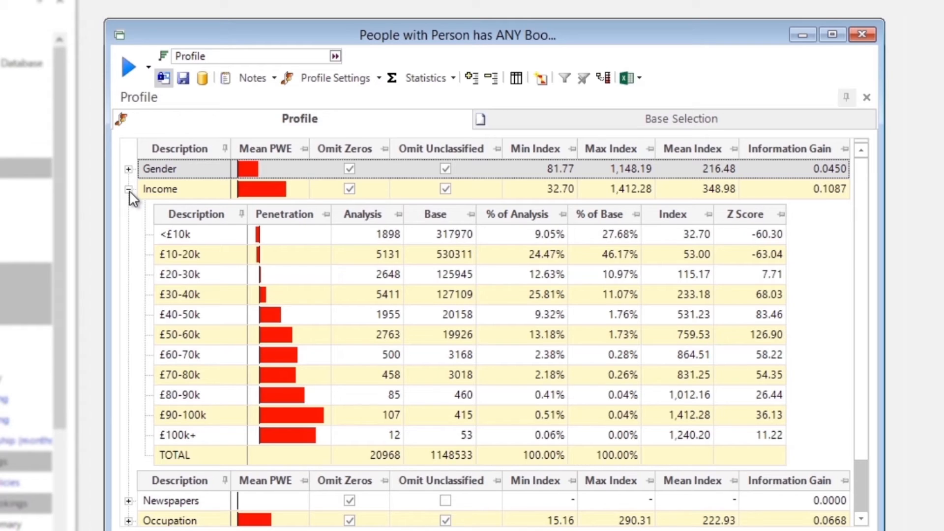
click(127, 189)
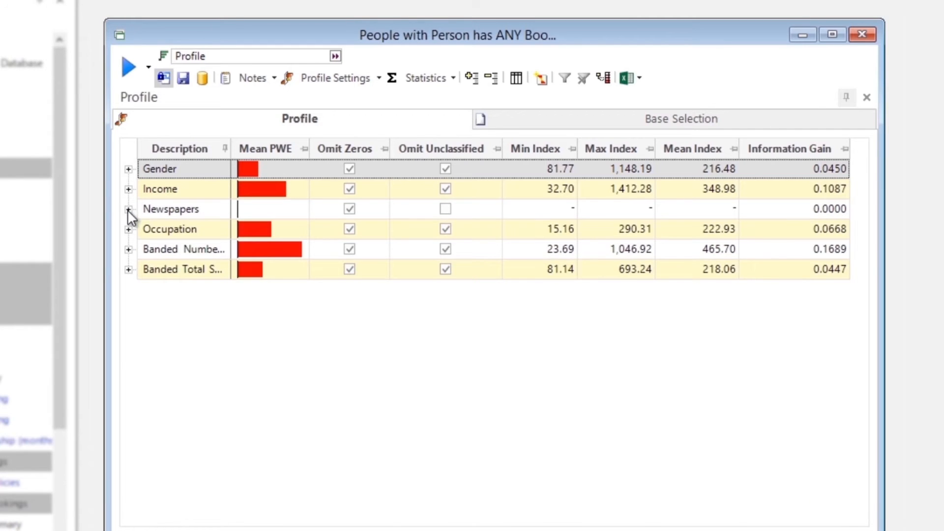
click(127, 209)
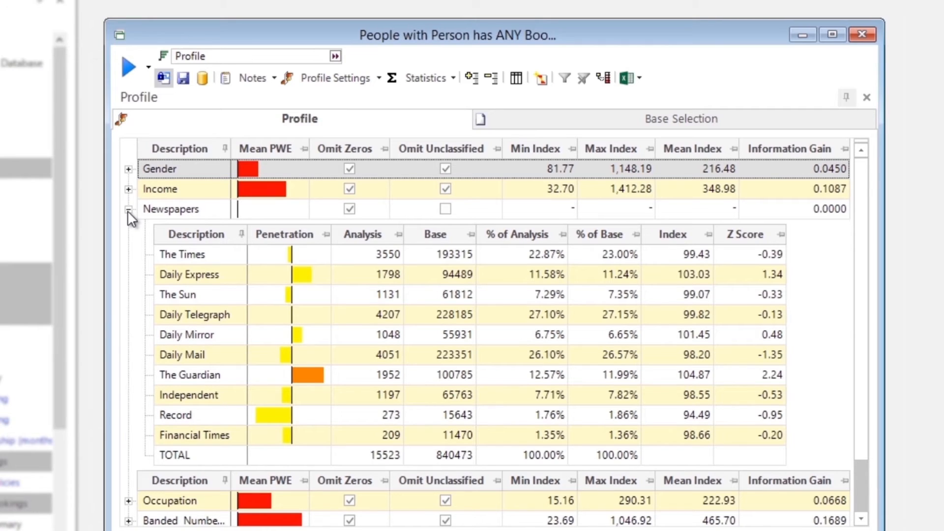
click(128, 211)
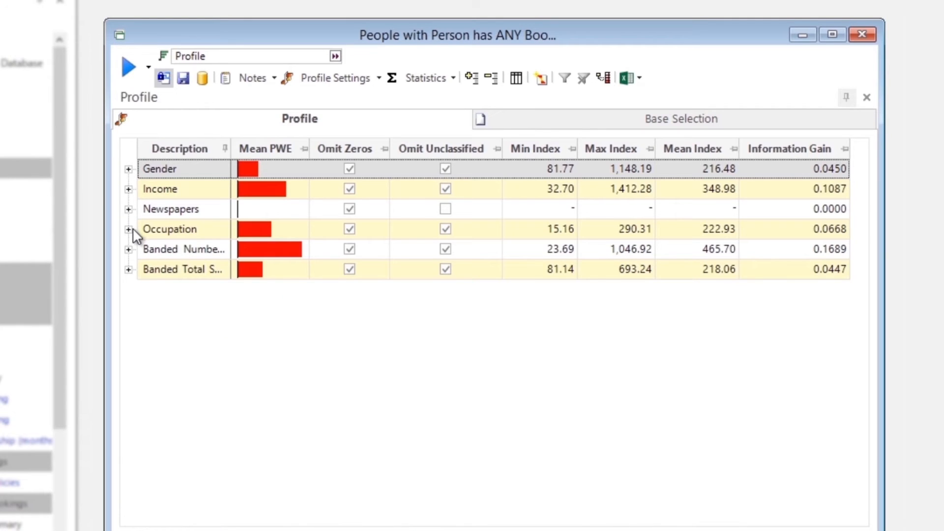
click(128, 229)
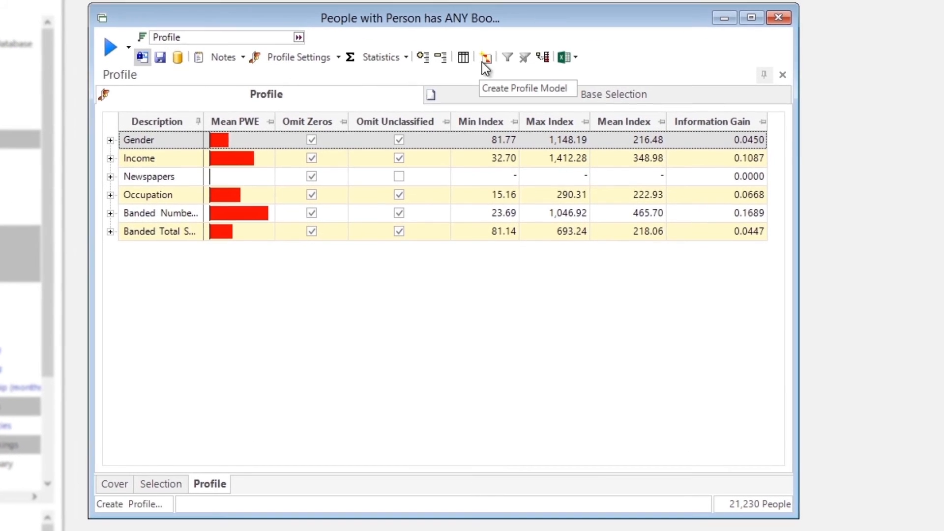
click(486, 57)
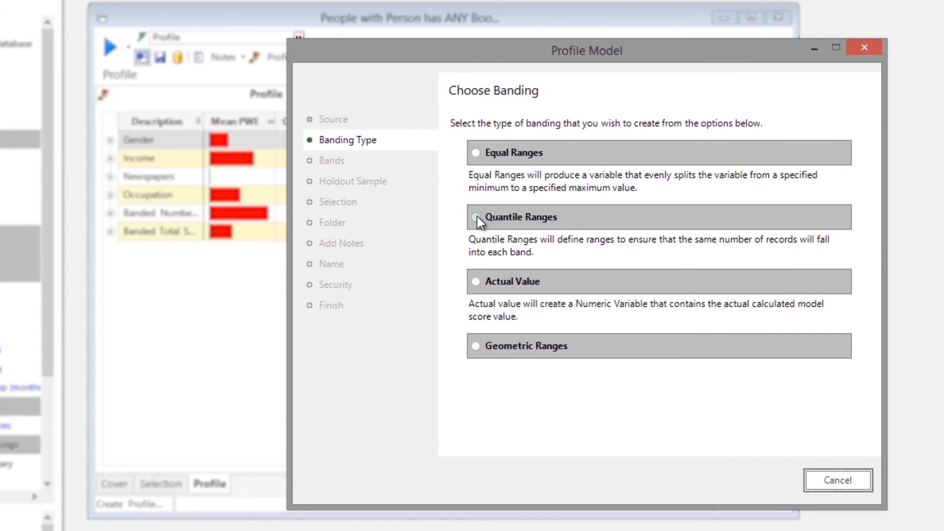
Step: Choose quantile ranges with 10 bands, no holdout, no selection and the Others folder
click(475, 217)
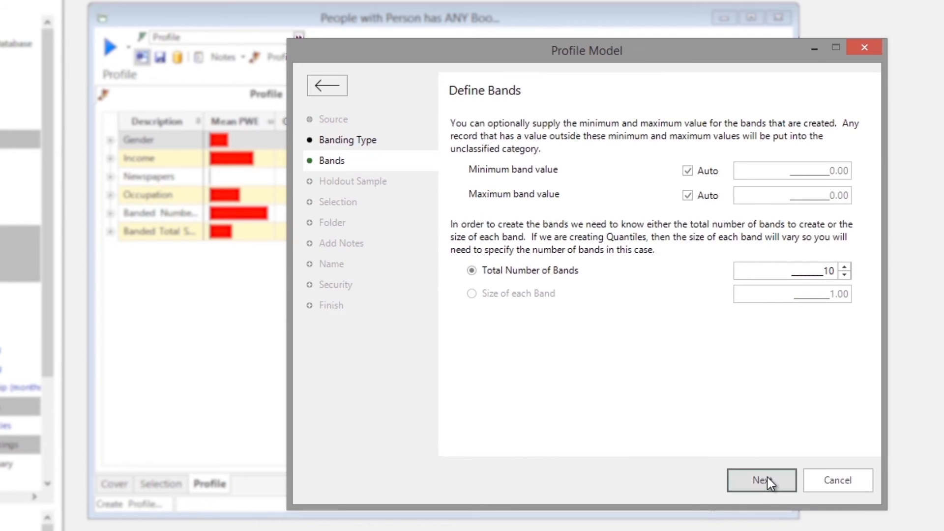
click(761, 480)
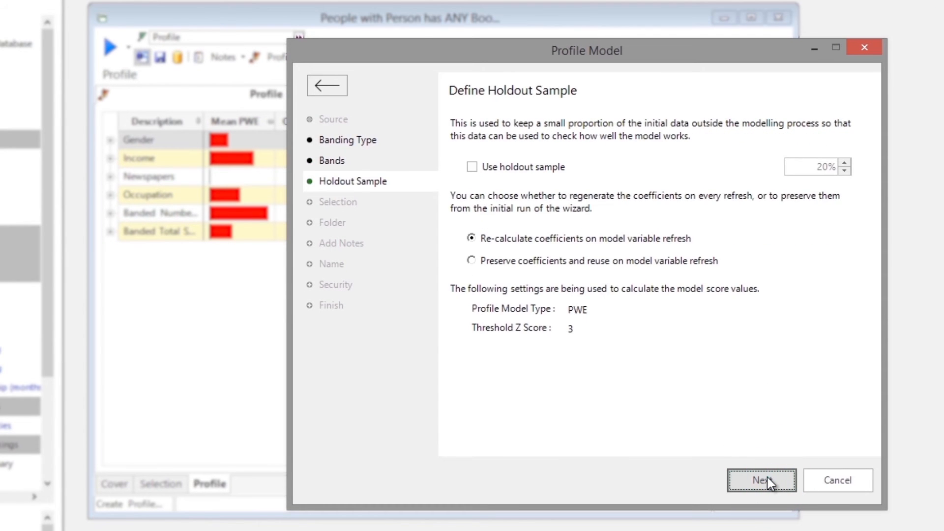
click(761, 480)
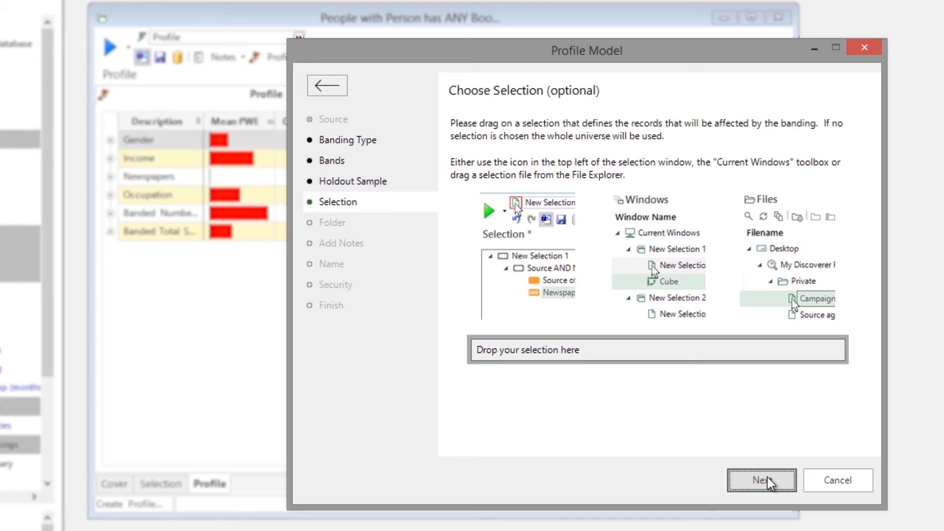
click(760, 480)
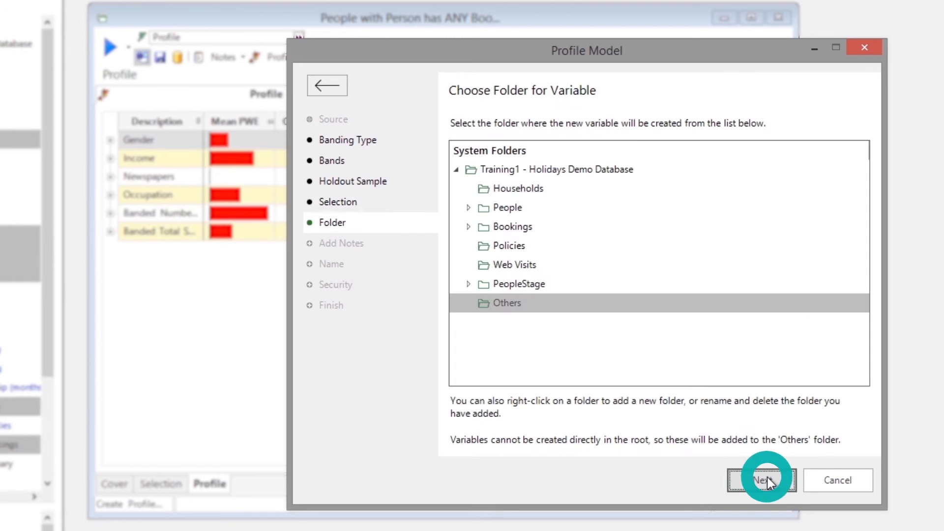
click(760, 480)
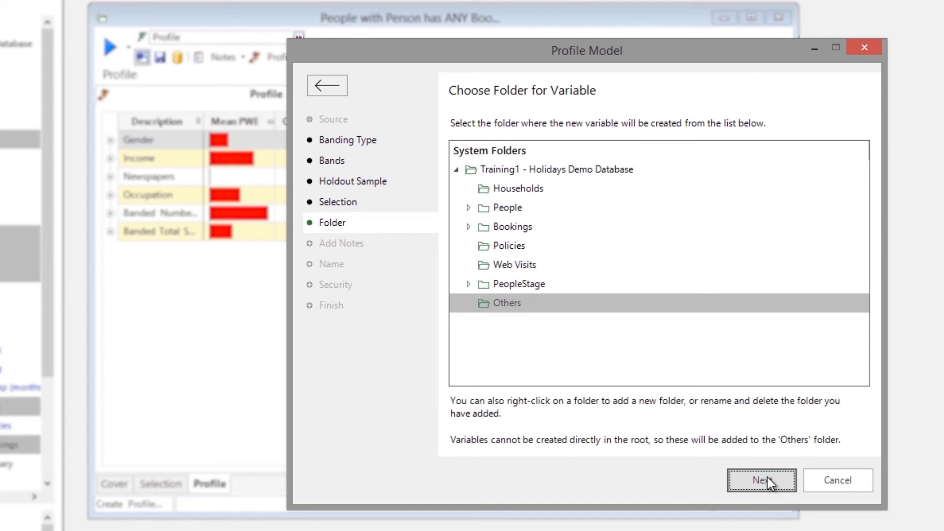
click(760, 479)
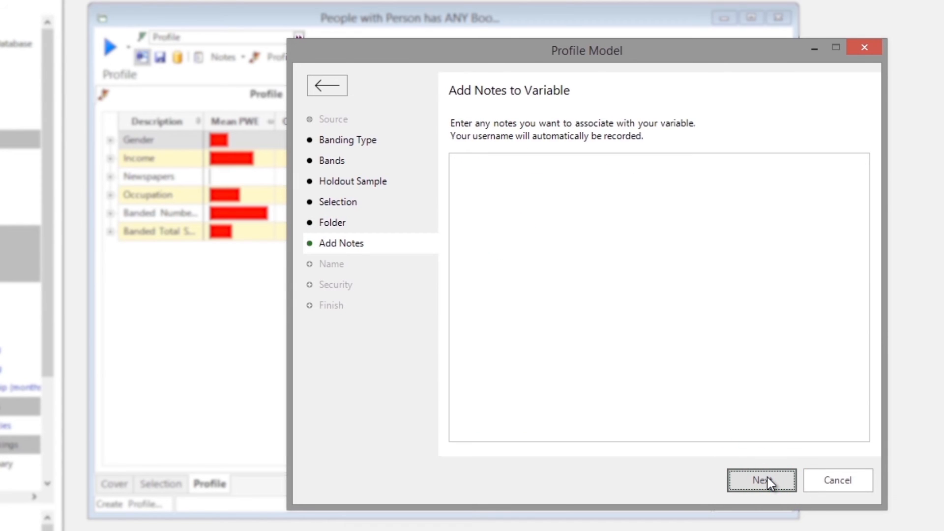
Step: Skip notes and create the variable described 'Portugal PWE Customer Model', updating 1,156,553 records
click(762, 480)
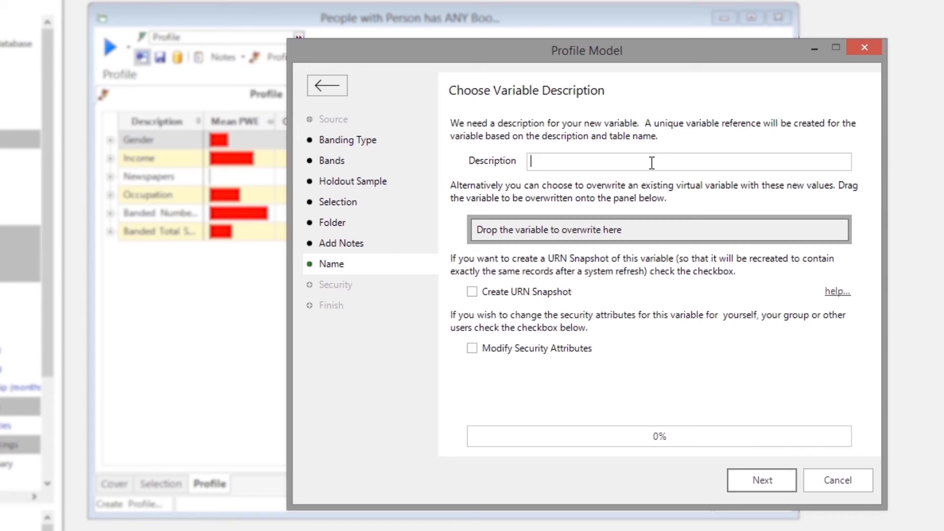
text(Portugal PWE Customer Model)
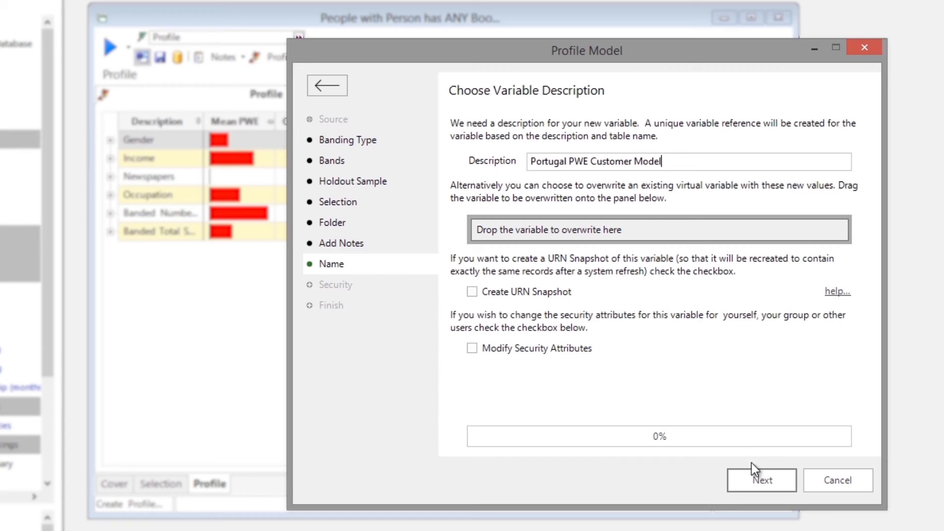
click(761, 480)
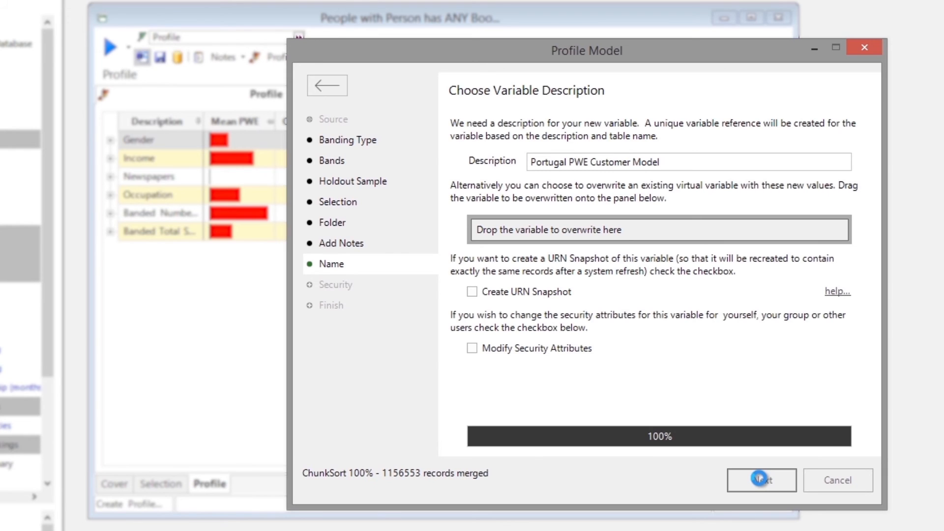
click(761, 480)
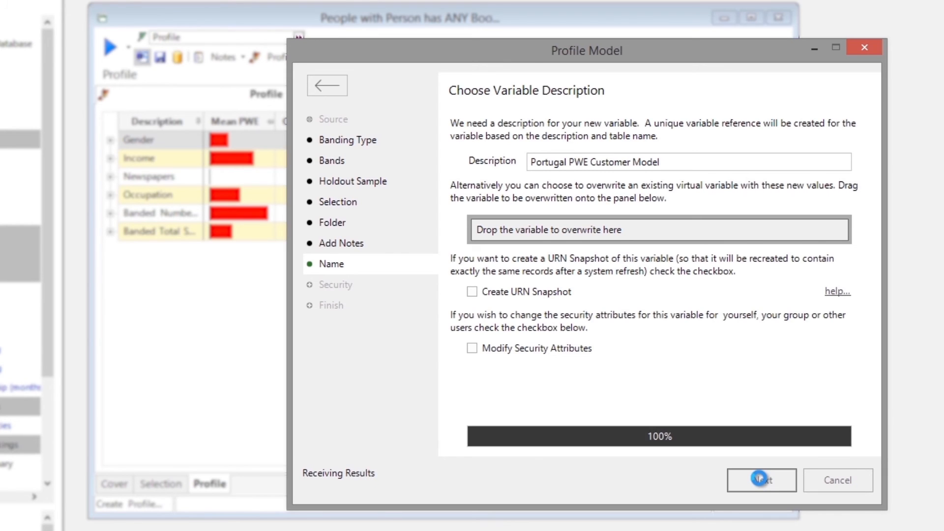
click(760, 480)
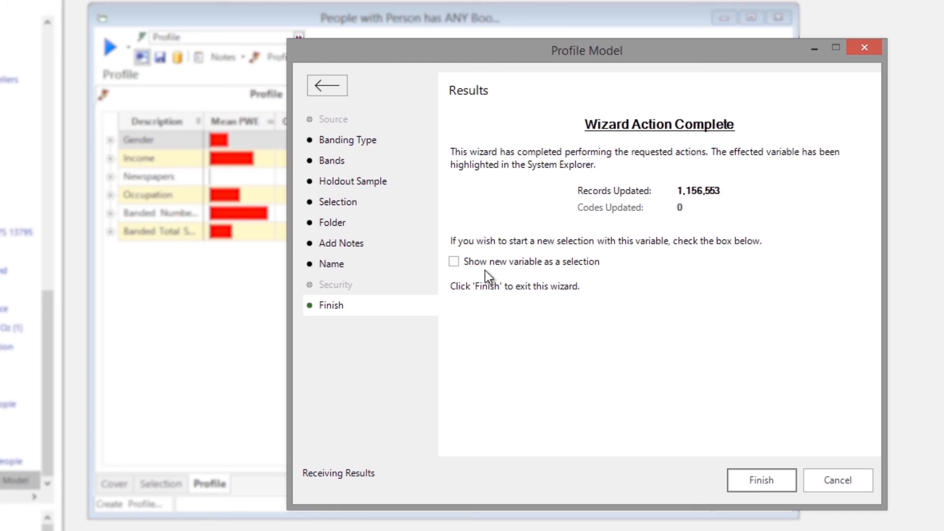
Step: Finish with 'Show new variable as a selection' ticked, listing the ten model deciles
click(455, 261)
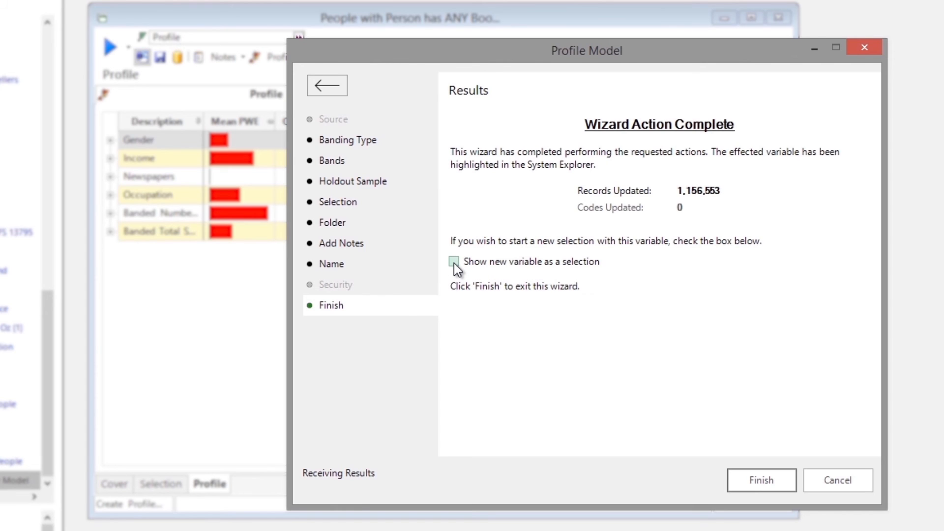
click(453, 262)
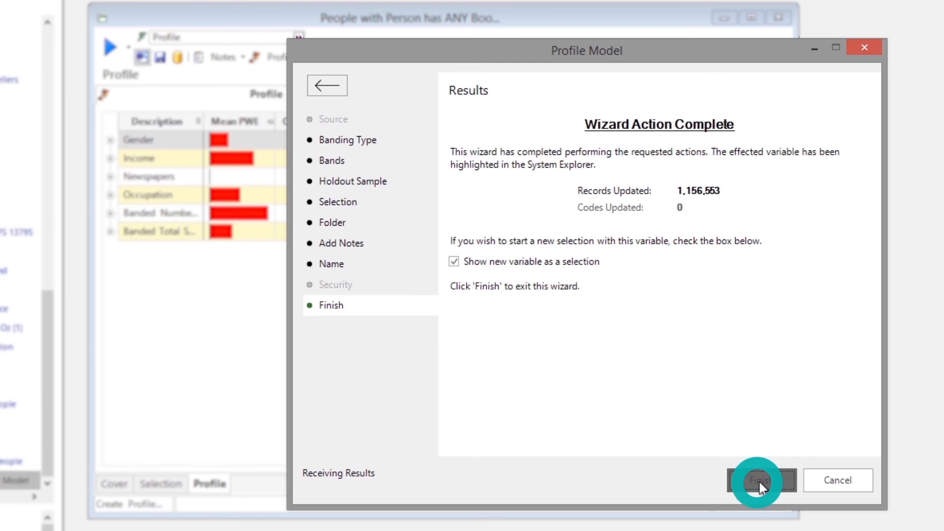
click(761, 480)
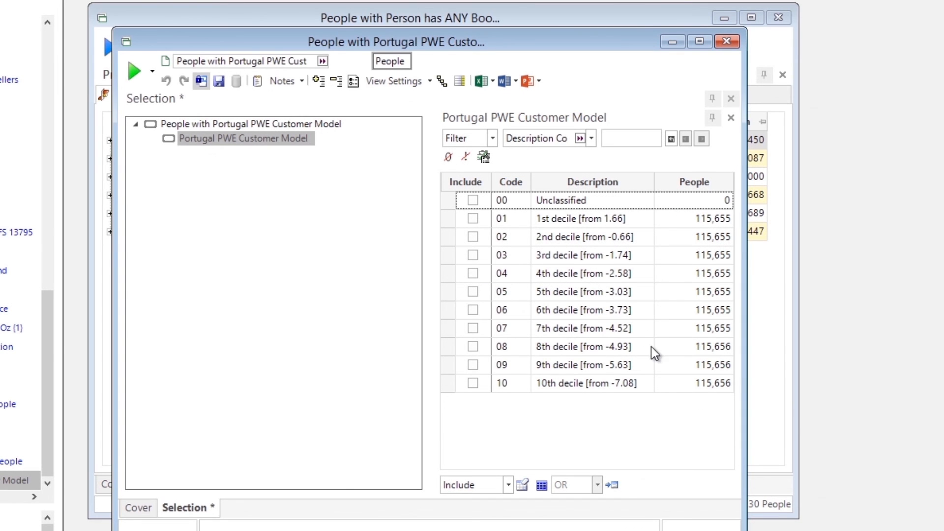
Step: Include only code 01 (1st decile) and build the selection count
click(473, 219)
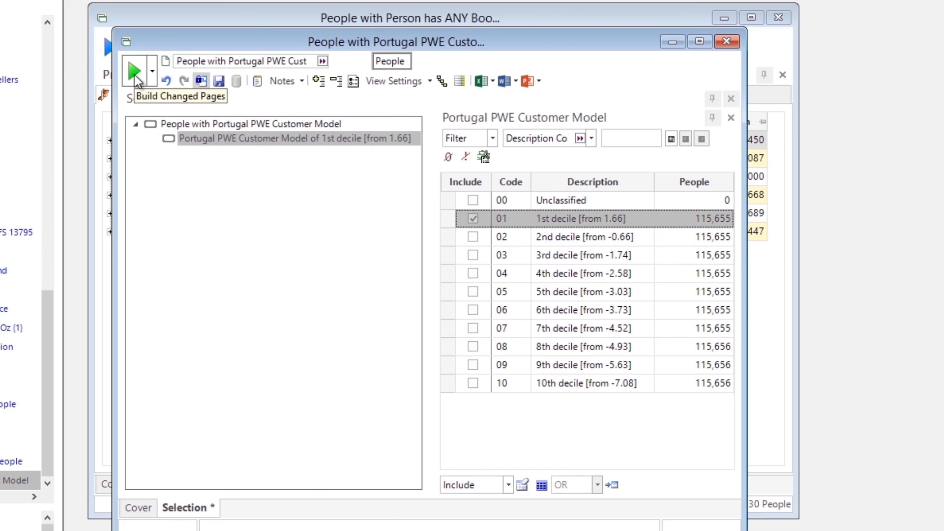
click(133, 71)
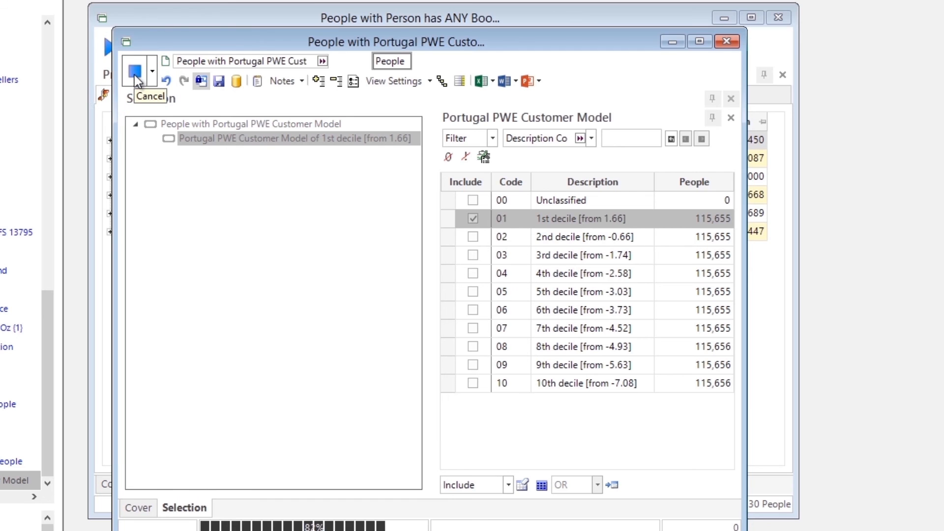